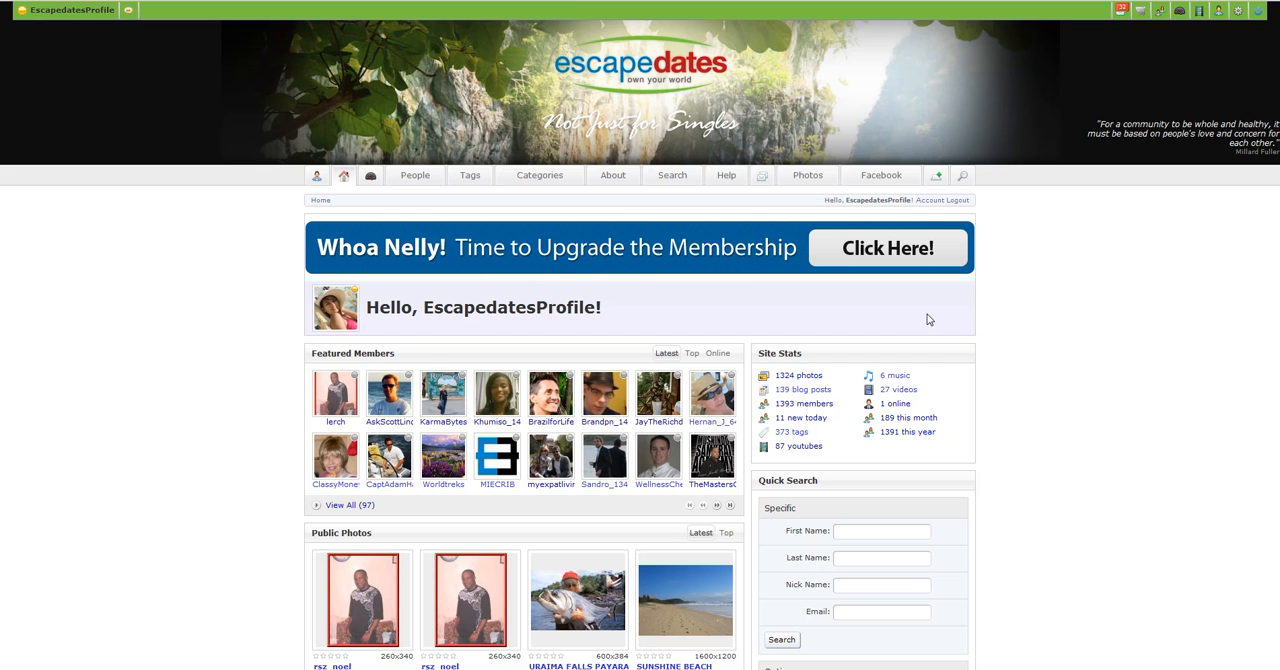
Step: Reveal the member account menu with Profile, Dashboard and Manage Membership options
{"action": "left_click", "coordinate": [316, 174]}
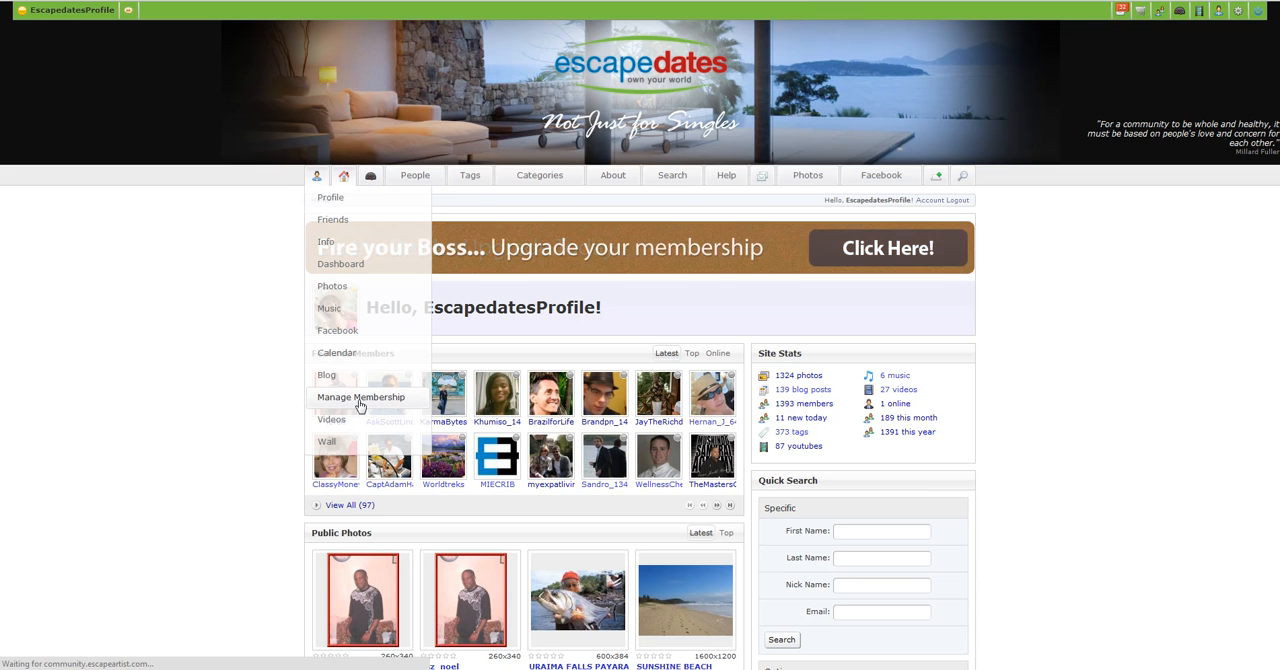
{"action": "left_click", "coordinate": [360, 396]}
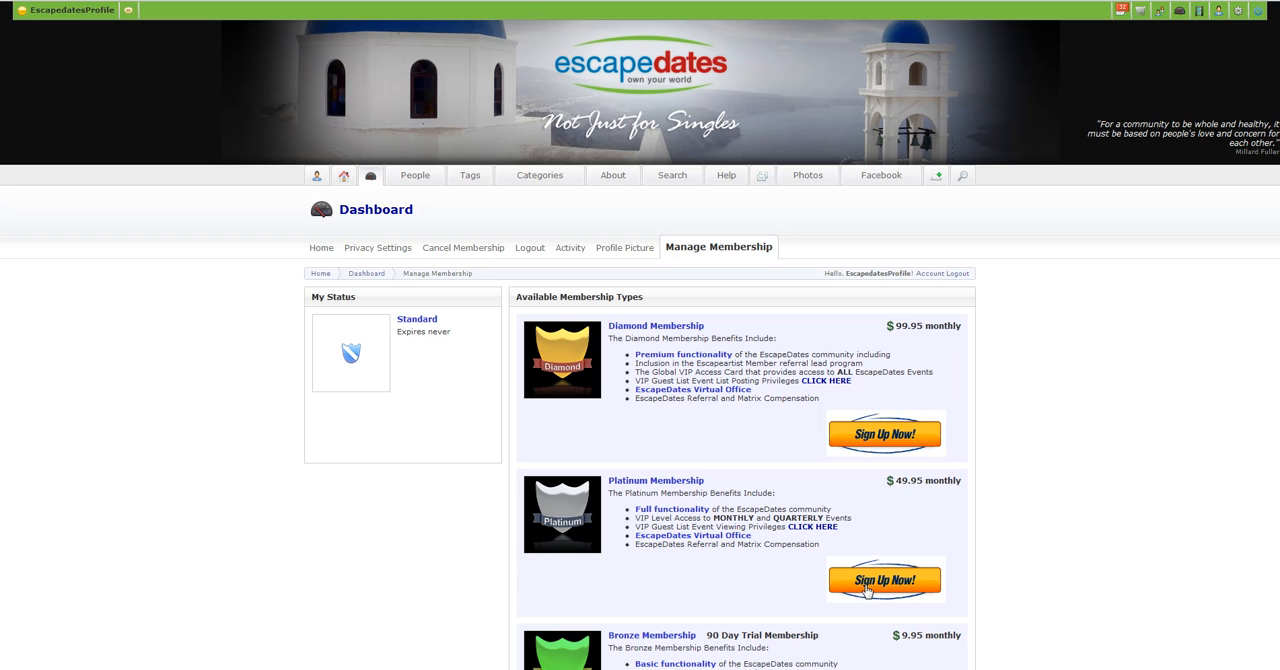
{"action": "mouse_move", "coordinate": [884, 432]}
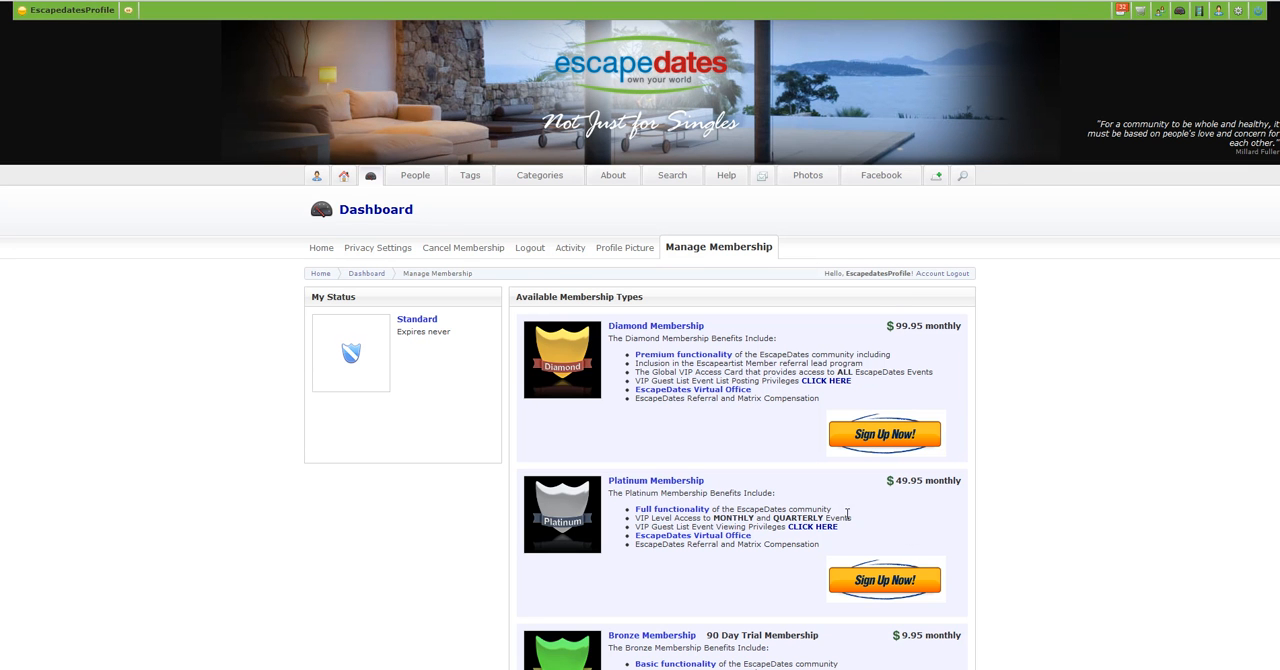
{"action": "mouse_move", "coordinate": [764, 220]}
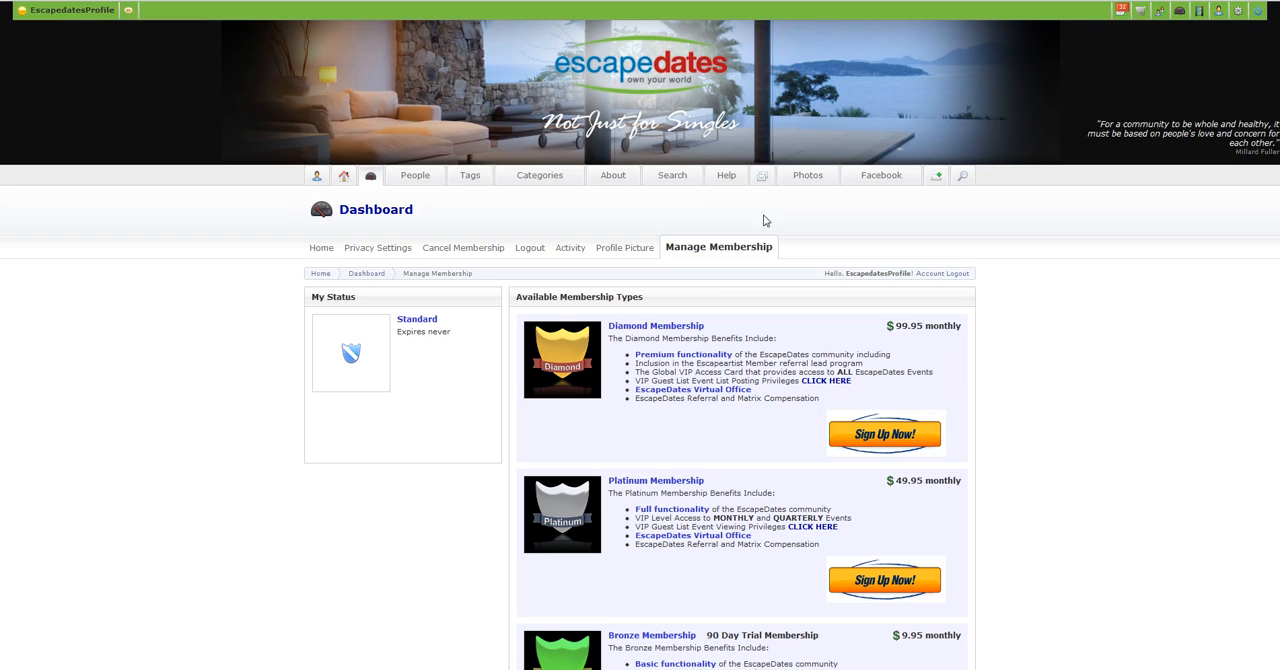